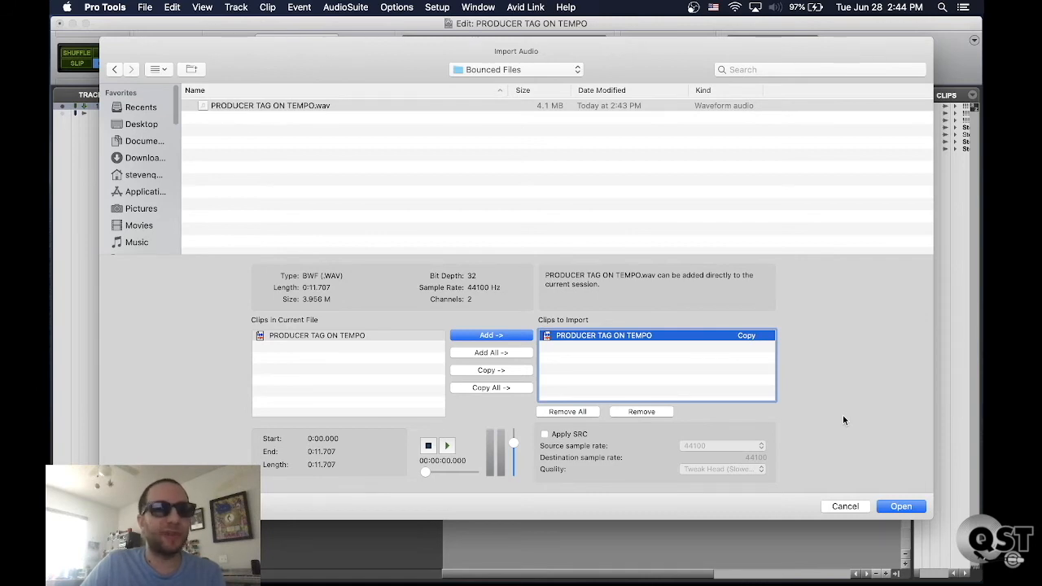
# Import the PRODUCER TAG ON TEMPO file into the session as a clip.
pyautogui.click(901, 507)
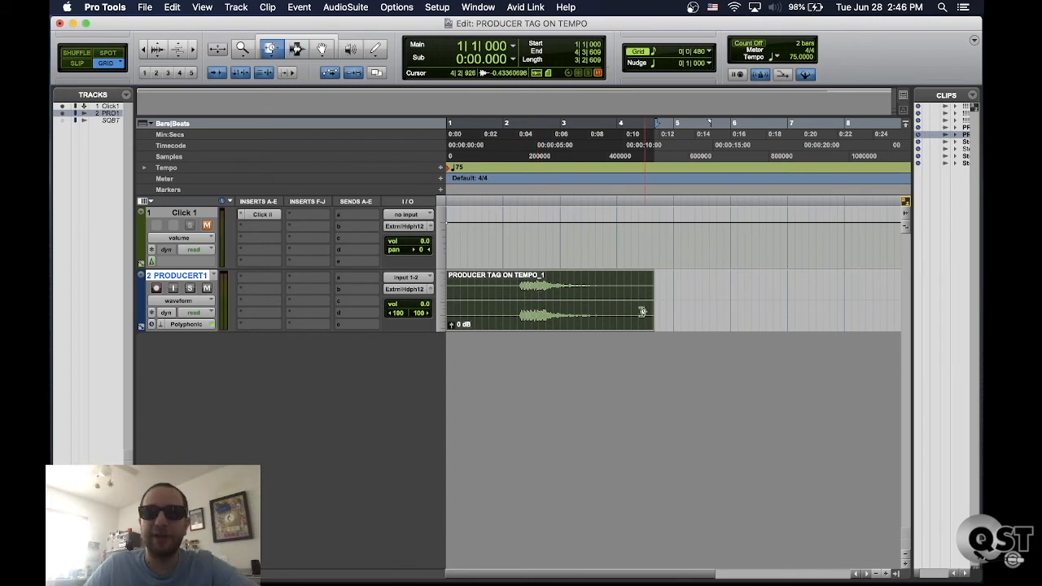
# Set the track's Elastic Audio mode to Polyphonic for time-stretching the tag clip.
pyautogui.click(186, 324)
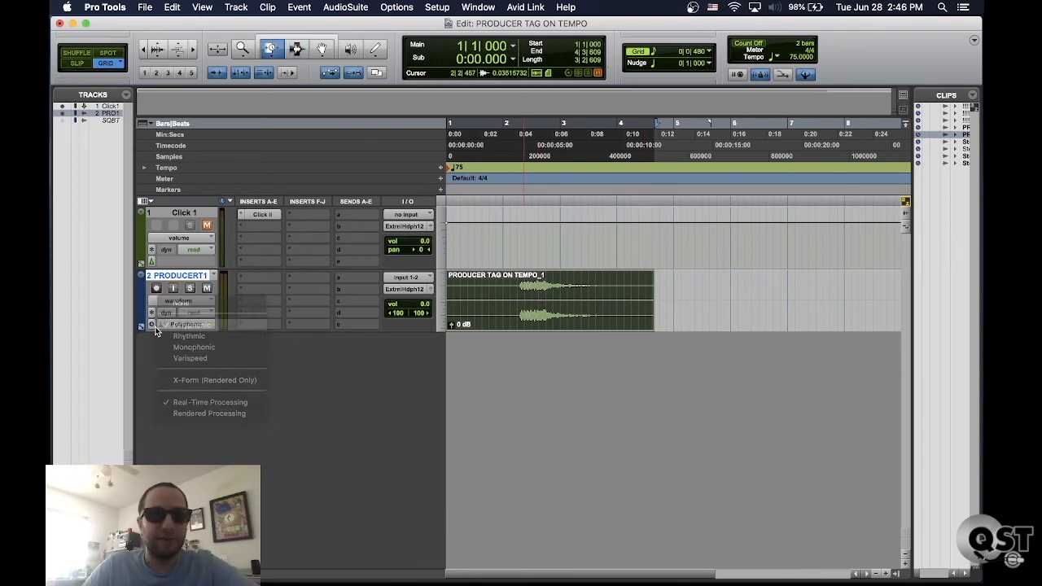
pyautogui.click(185, 324)
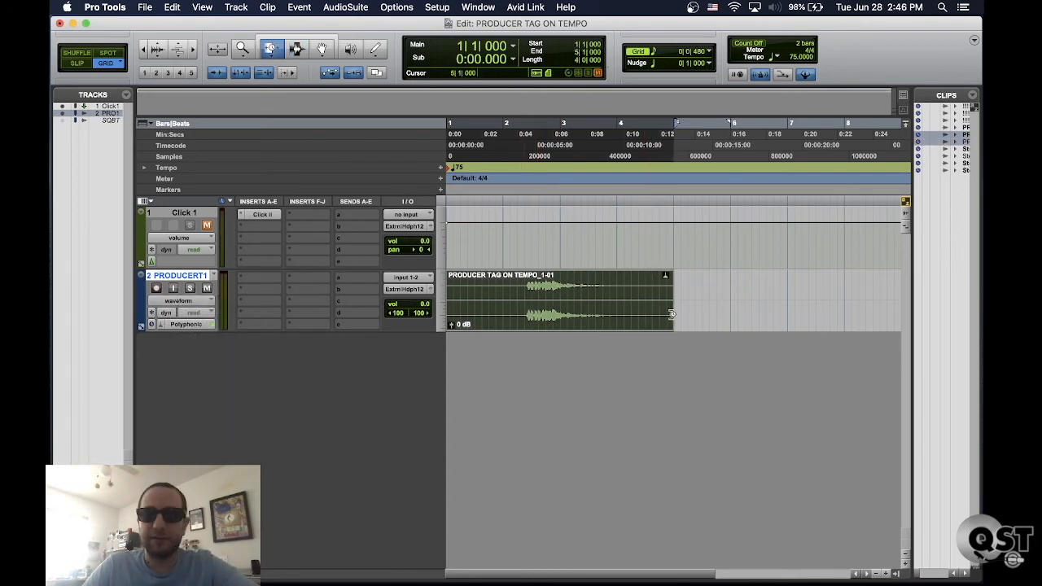